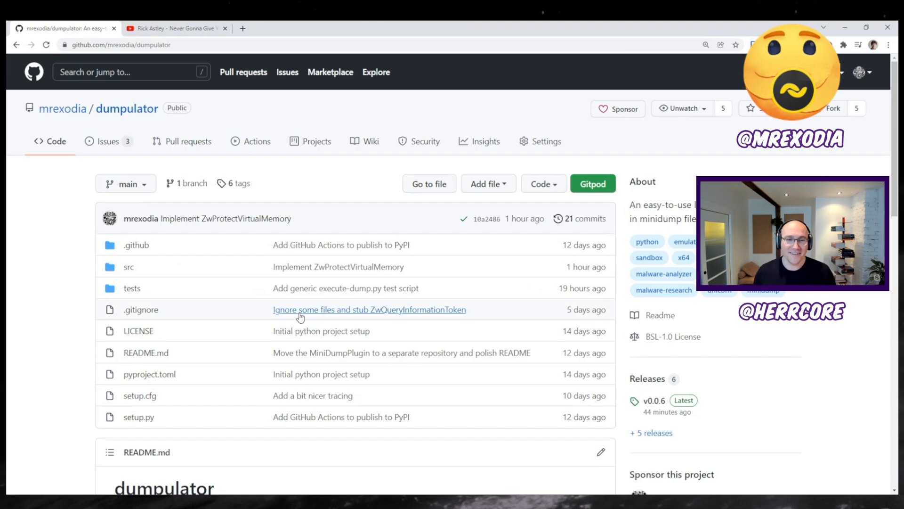
mouse_move(54, 374)
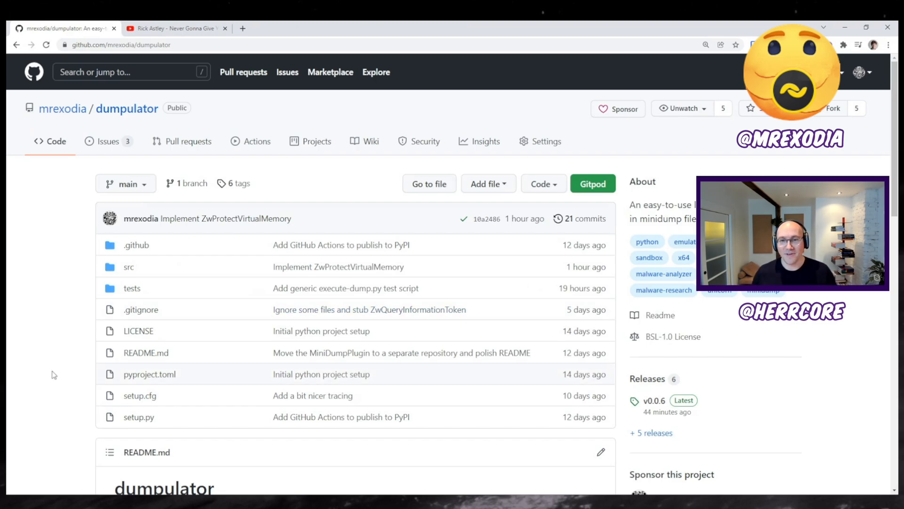
mouse_move(255, 434)
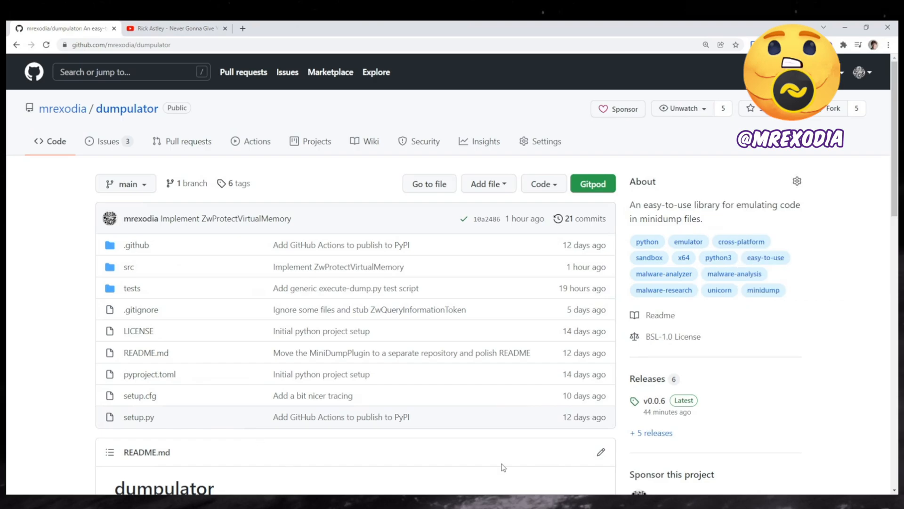
mouse_move(416, 459)
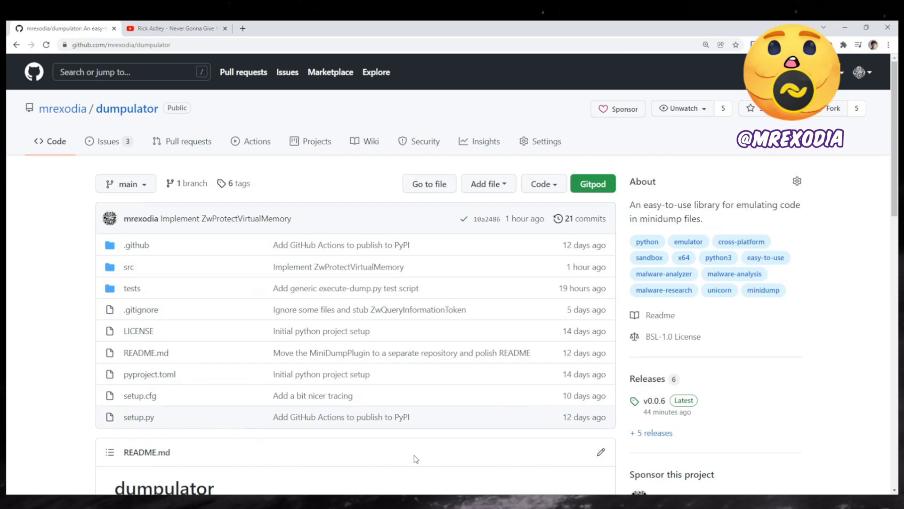
- Scroll the dumpulator README down to its string-decryption Example code block
scroll(down, 3)
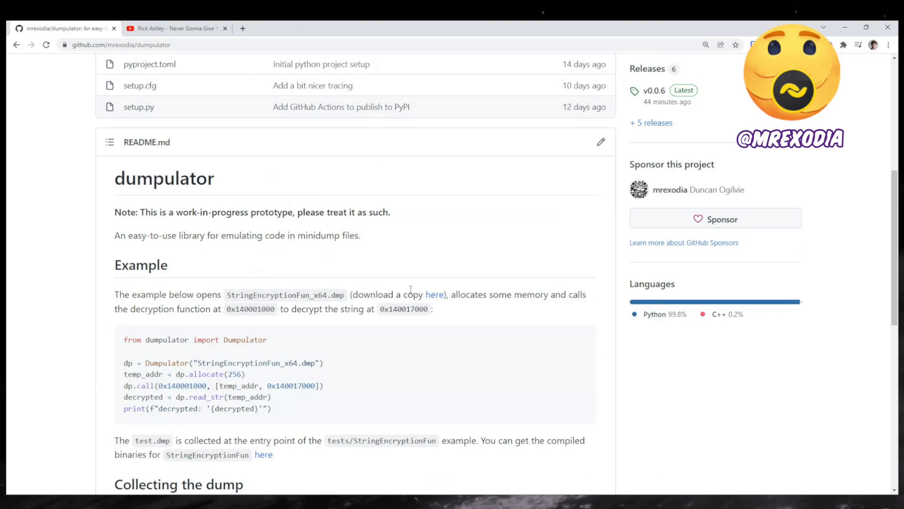
mouse_move(314, 386)
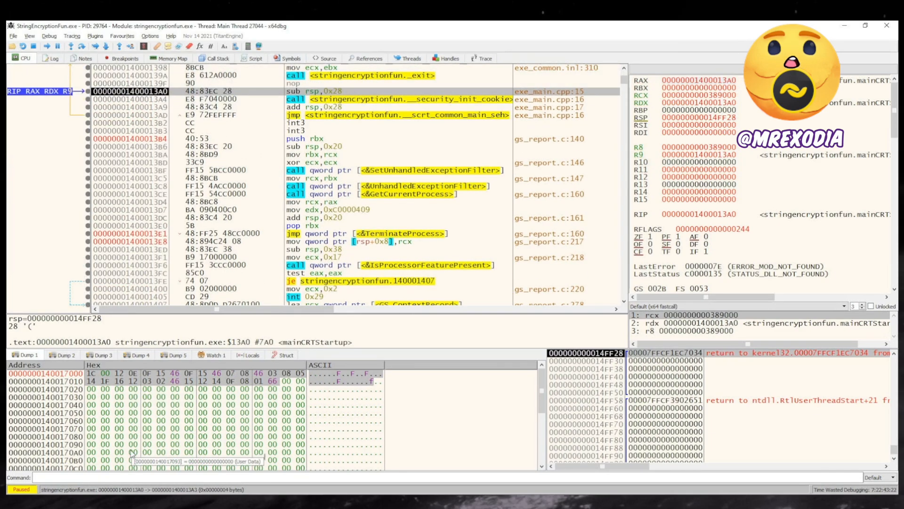
- Enter the x64dbg command MiniDump my.dmp to save the paused process's dump
text(MiniDump)
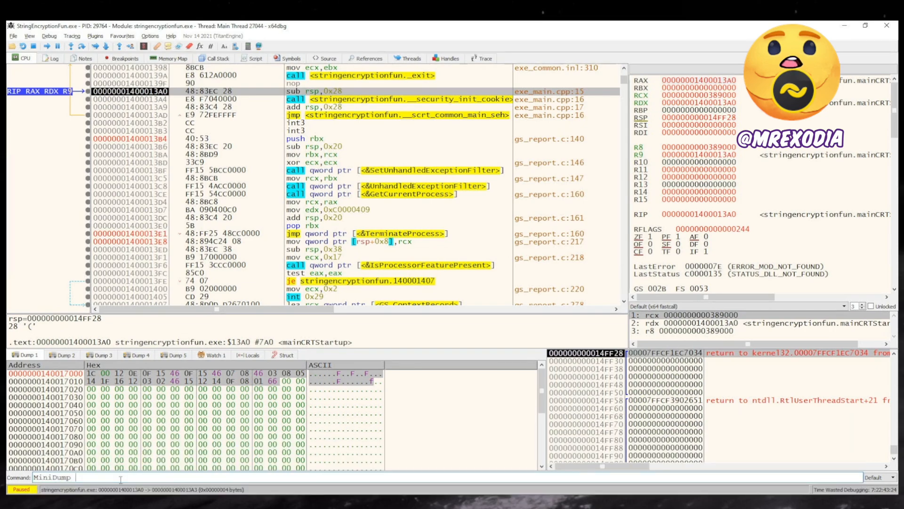
text(my.d)
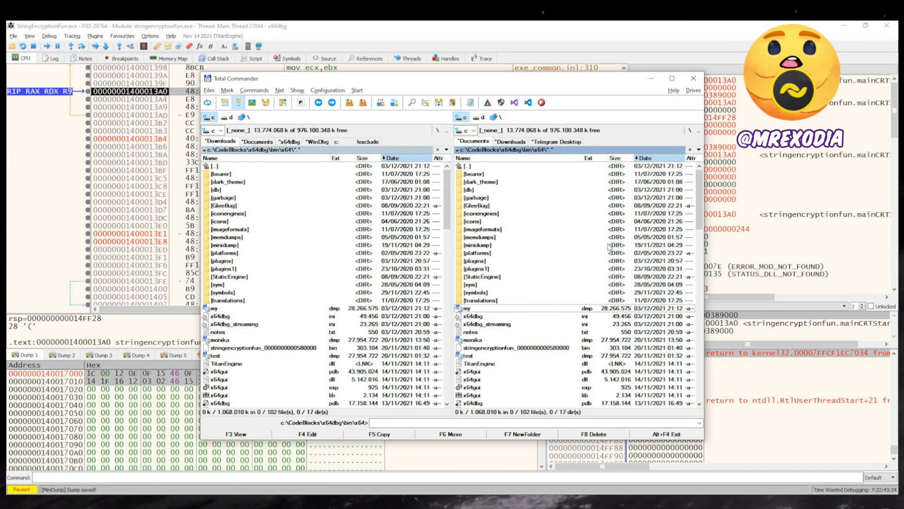
mouse_move(552, 288)
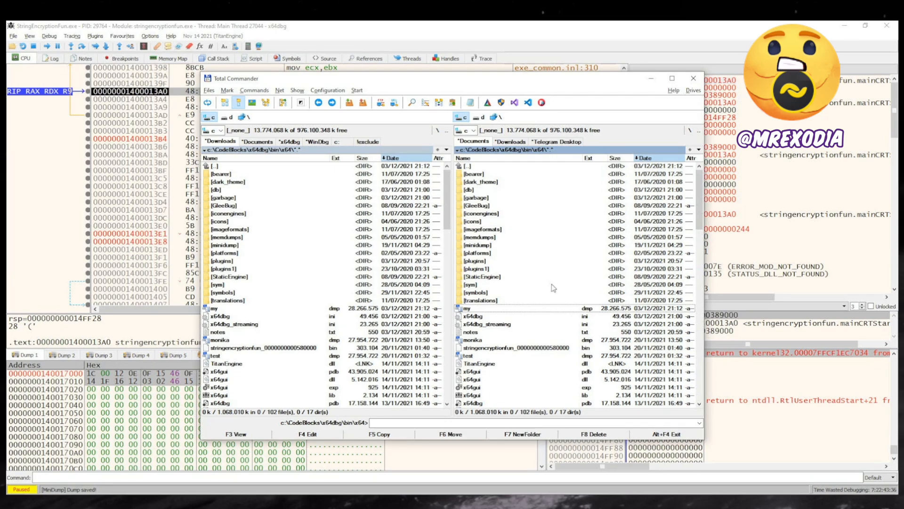
mouse_move(553, 288)
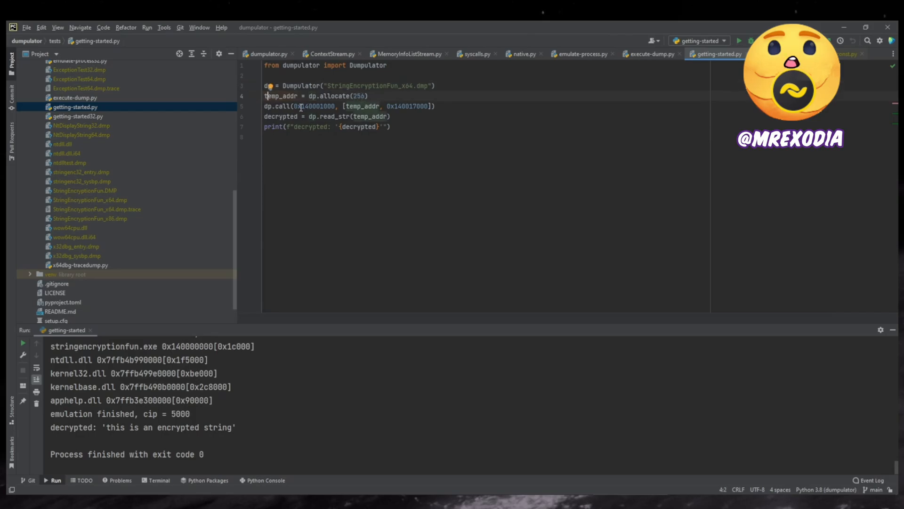
- Select the decryption function address 0x140001000 in the dp.call line of getting-started.py
double_click(314, 106)
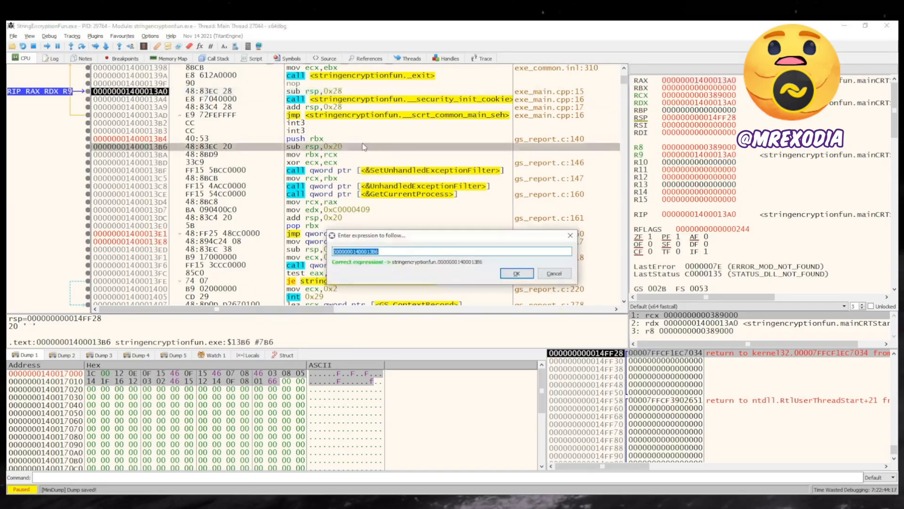
- Confirm the Go To expression 0x140001000 to jump to the decrypt function
click(515, 273)
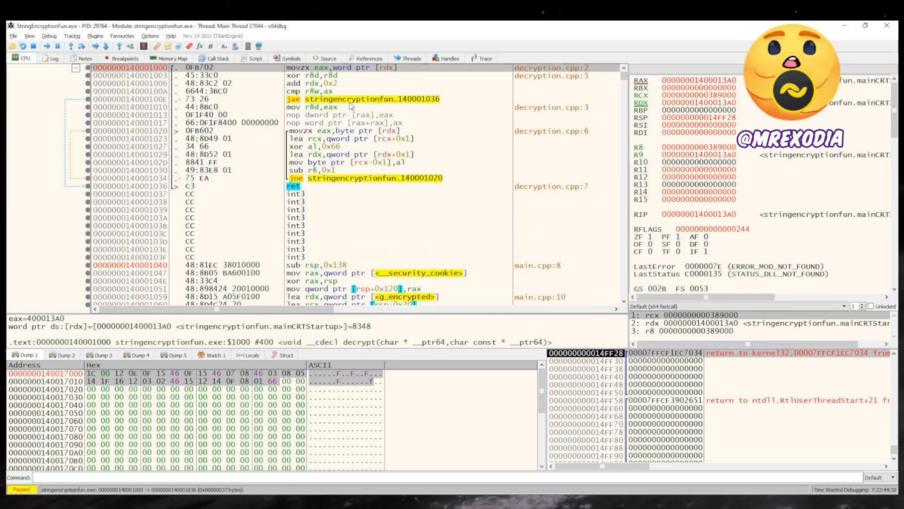
mouse_move(340, 91)
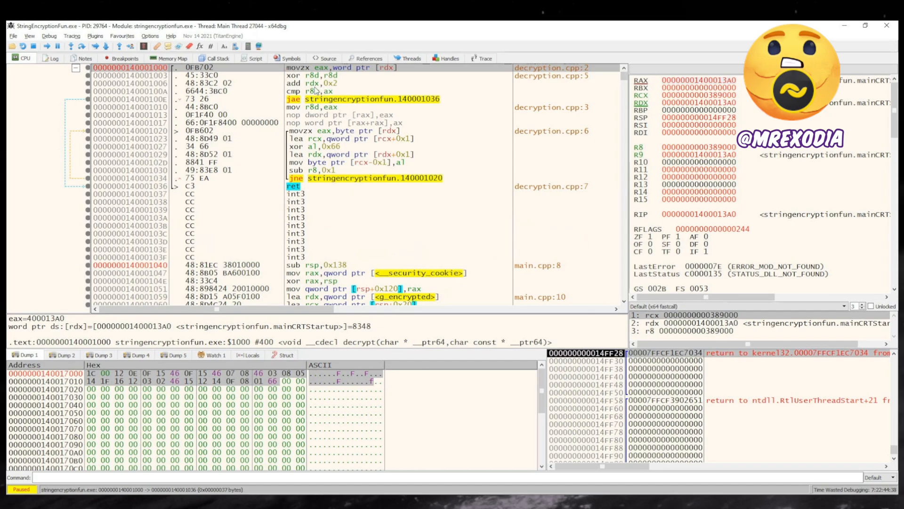
mouse_move(501, 412)
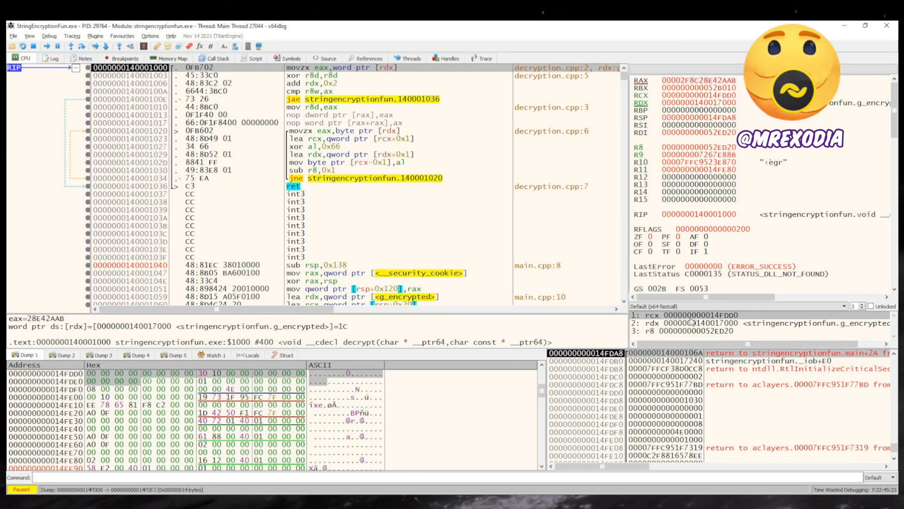
- Follow the rdx argument 140017000 in the dump to see the encrypted bytes
right_click(692, 323)
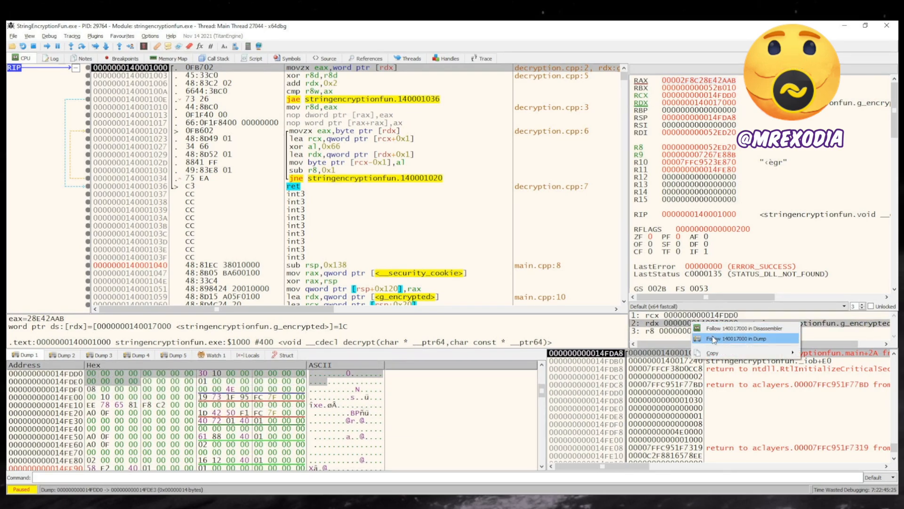
click(736, 339)
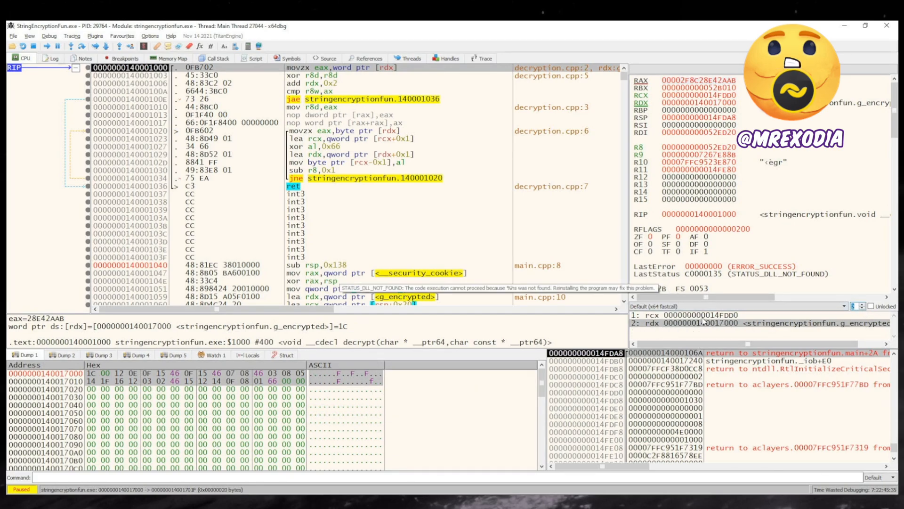
mouse_move(395, 183)
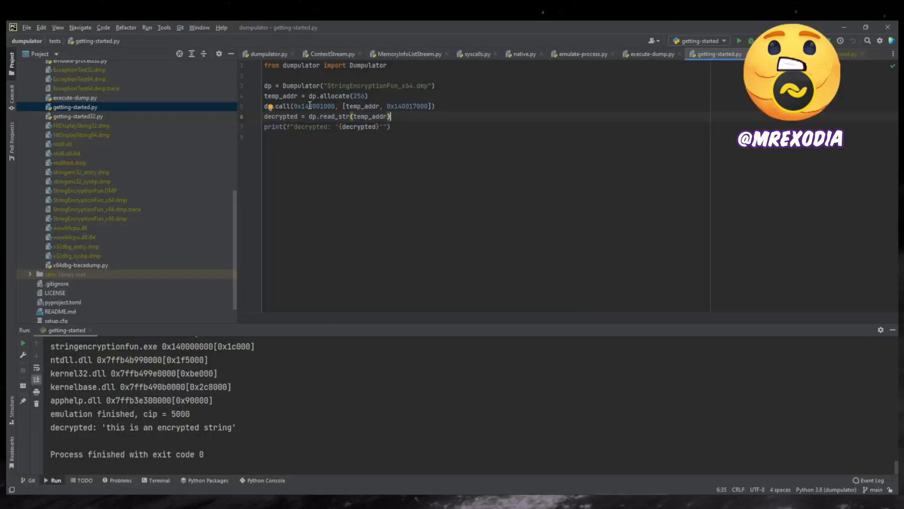
double_click(314, 106)
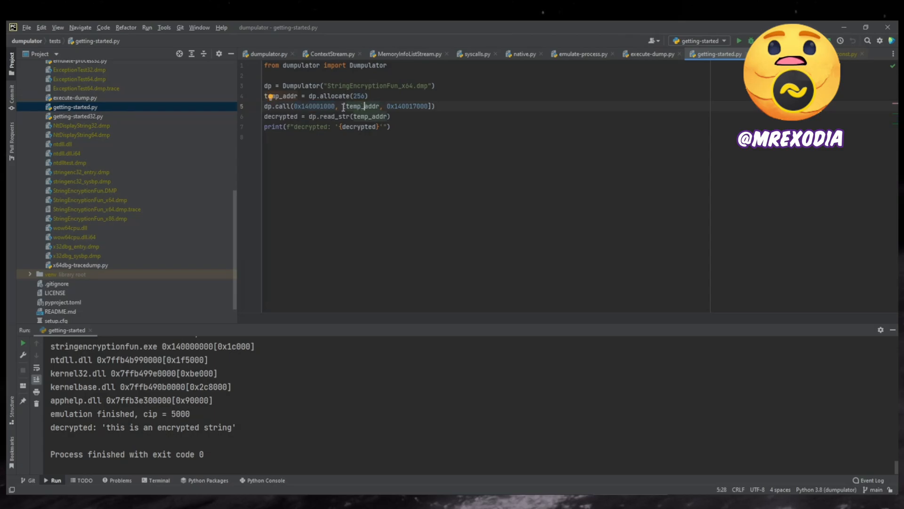
double_click(362, 106)
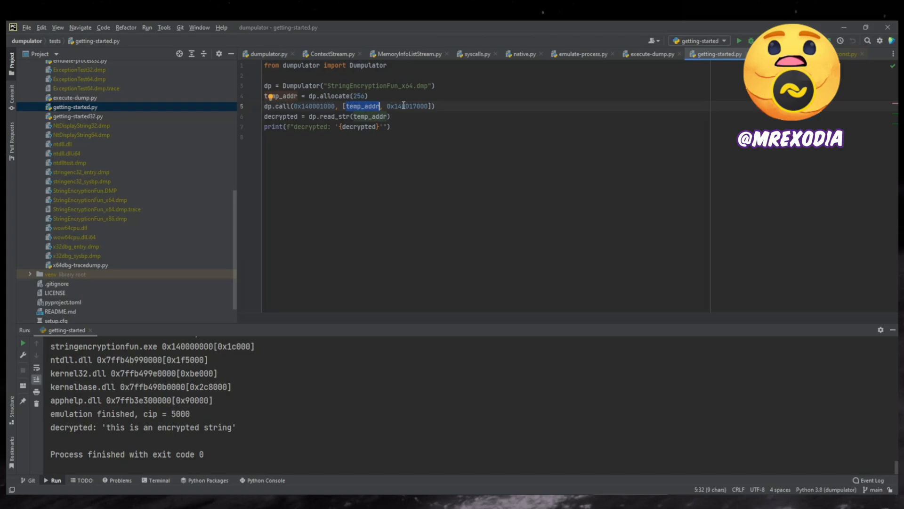
double_click(409, 106)
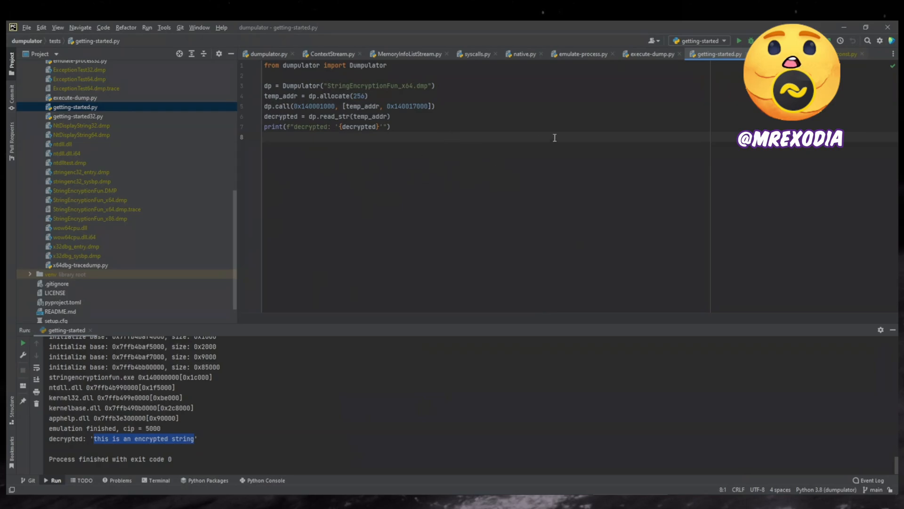
mouse_move(748, 105)
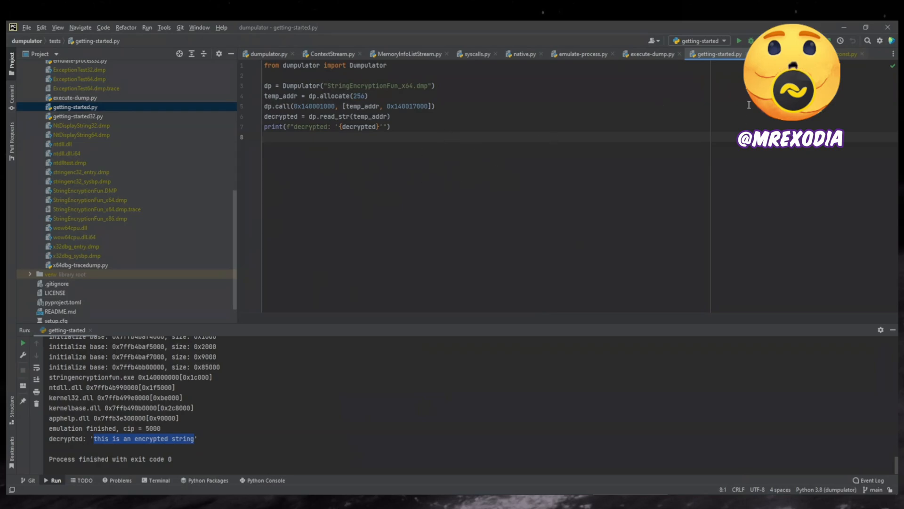
- Select the emulate-process run configuration and bring up emulate-process.py in the editor
click(700, 41)
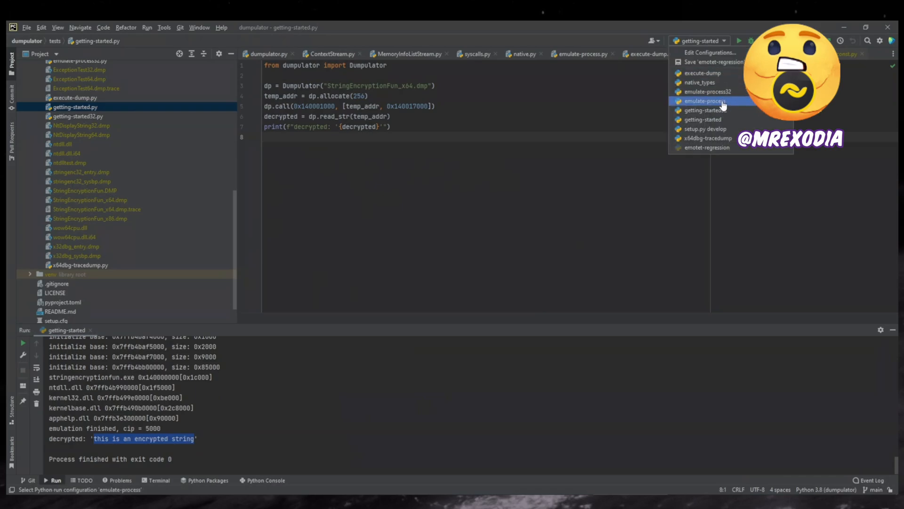
click(708, 101)
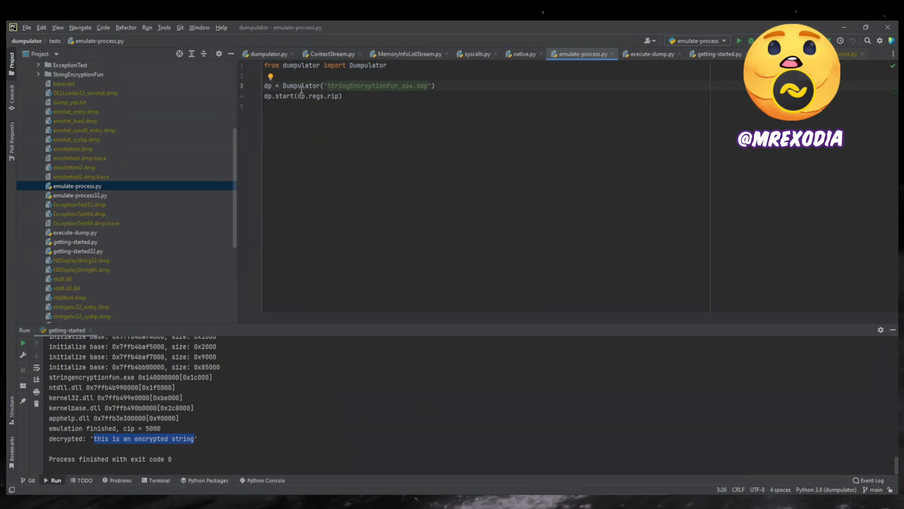
click(287, 95)
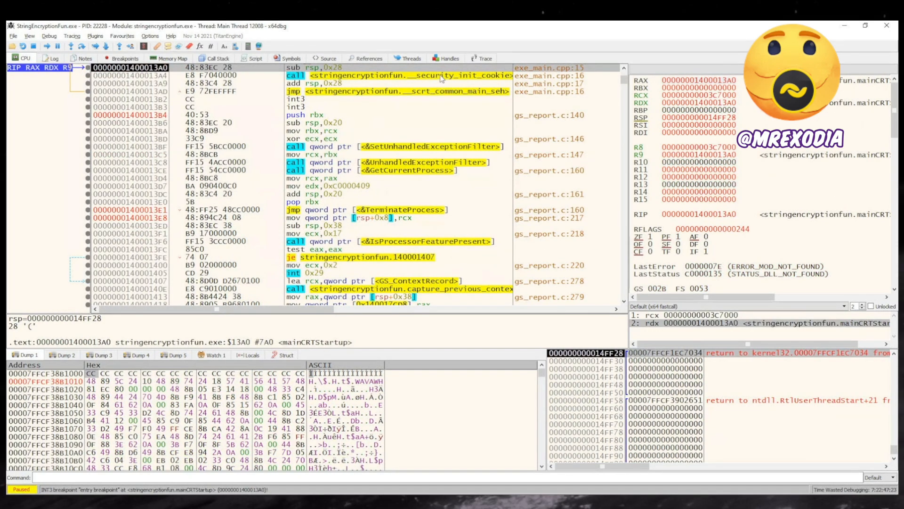
mouse_move(445, 87)
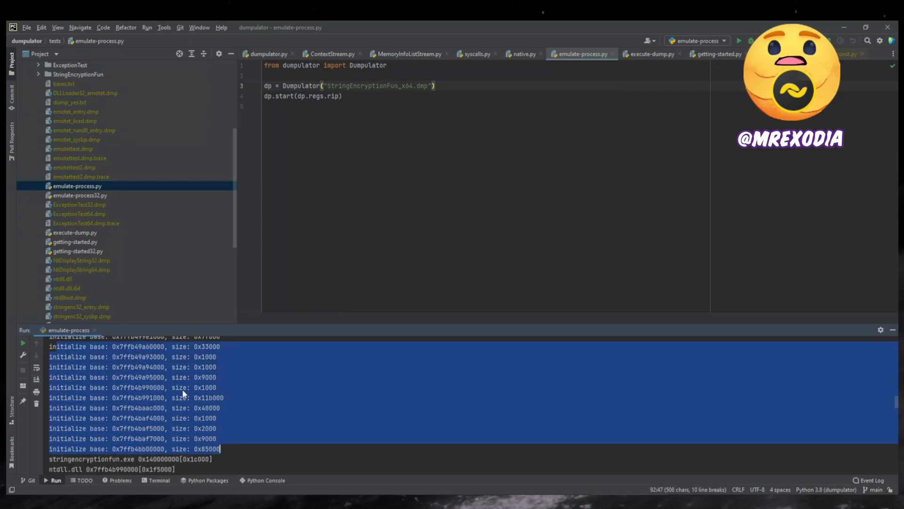
- Scroll the emulate-process output through the mapped memory, loaded modules and logged syscalls
scroll(down, 3)
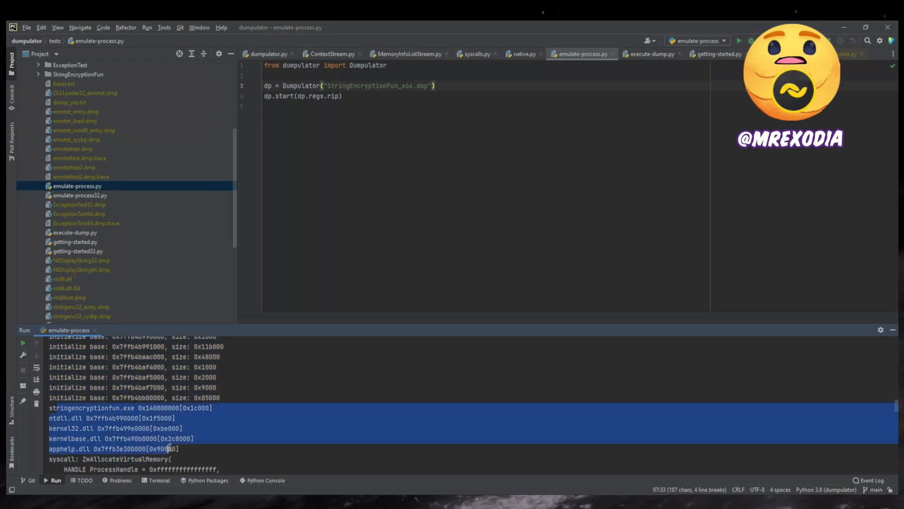
scroll(down, 3)
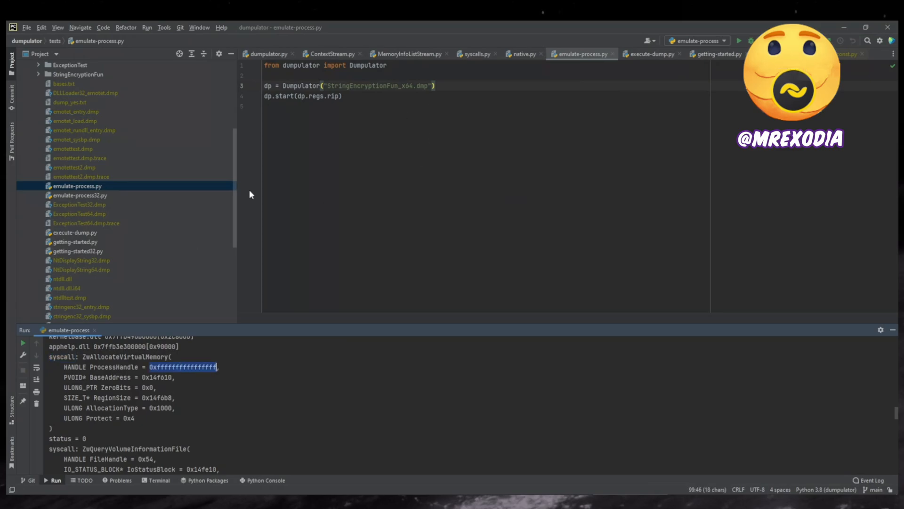
scroll(down, 3)
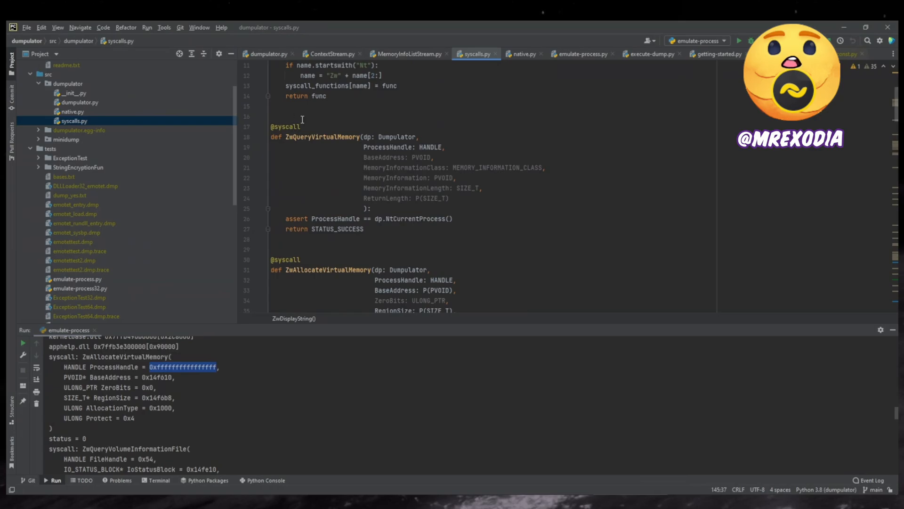
mouse_move(315, 139)
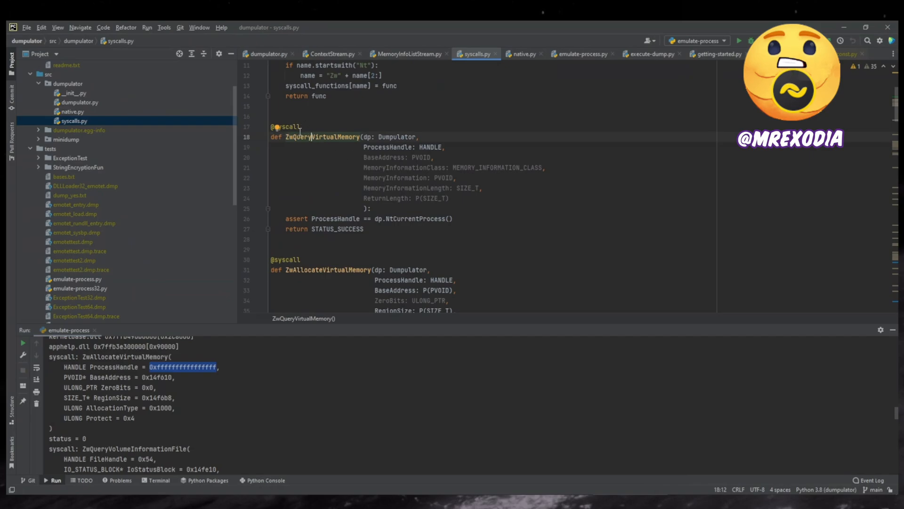
mouse_move(417, 213)
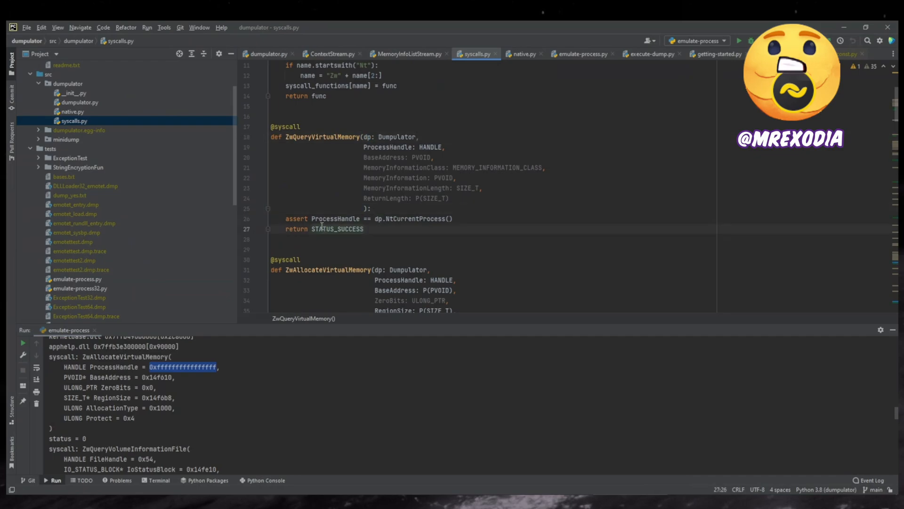
- Point out the ProcessHandle assertion in the ZwQueryVirtualMemory handler of syscalls.py
click(324, 218)
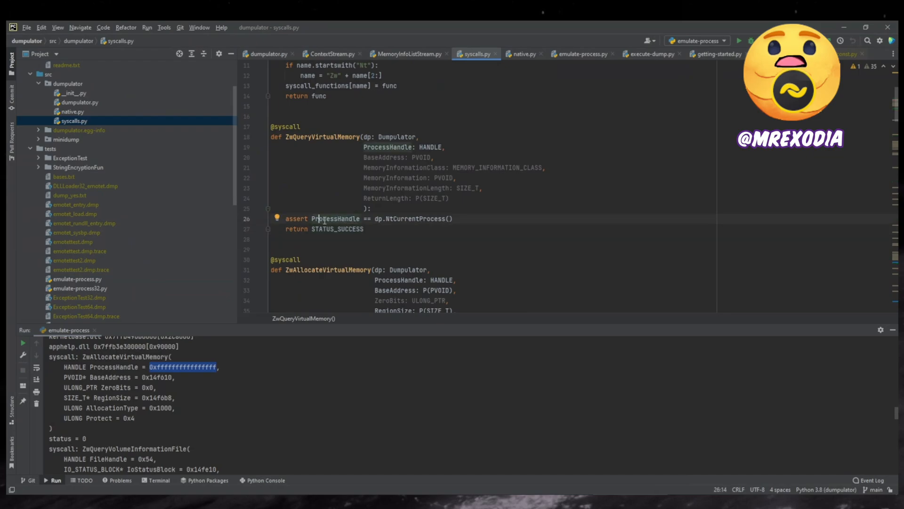
mouse_move(403, 218)
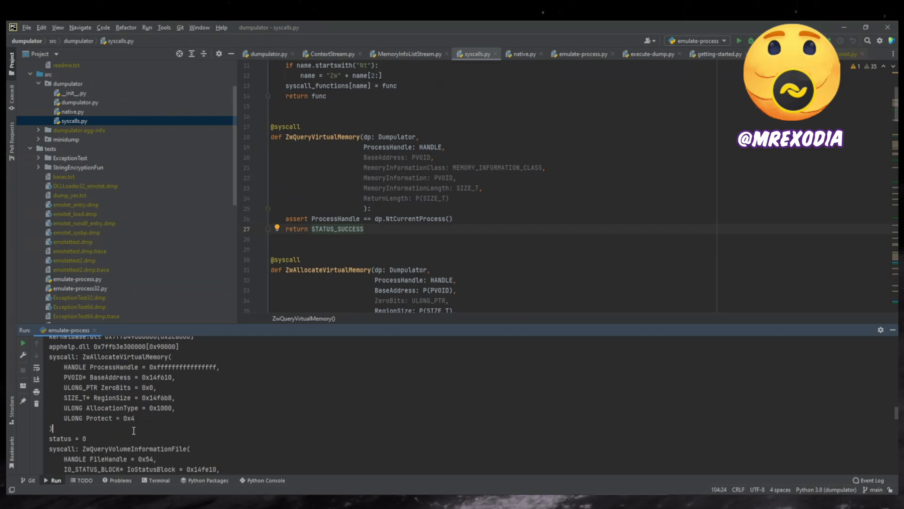
click(322, 109)
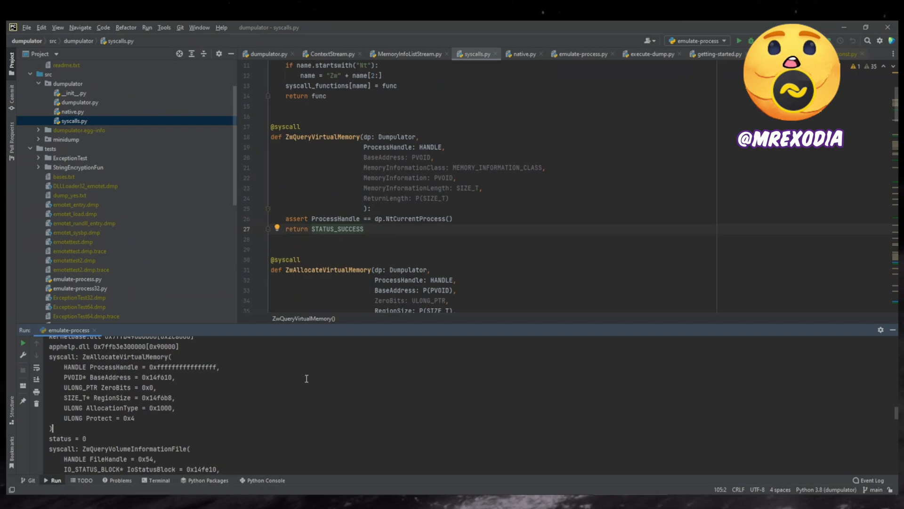
- Scroll syscalls.py to ZwAllocateVirtualMemory's MEM_COMMIT and PAGE_READWRITE checks and memory mapping
scroll(down, 3)
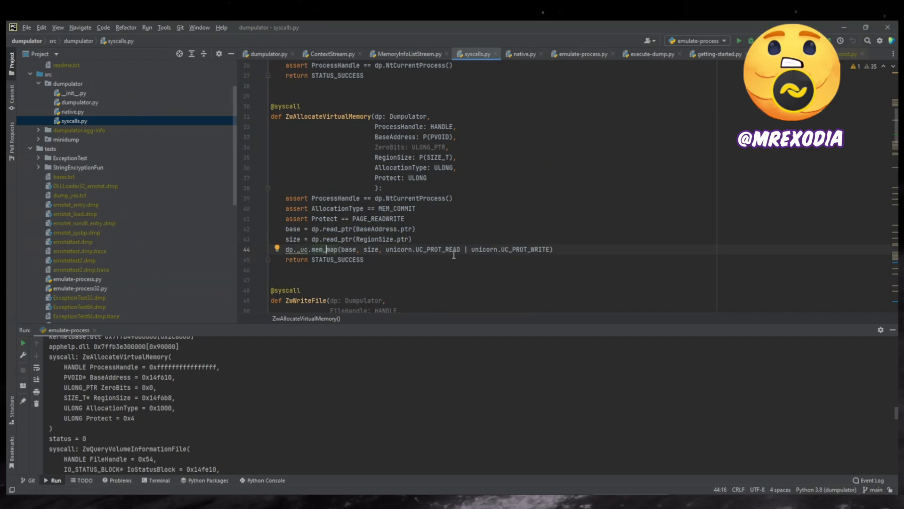
mouse_move(313, 425)
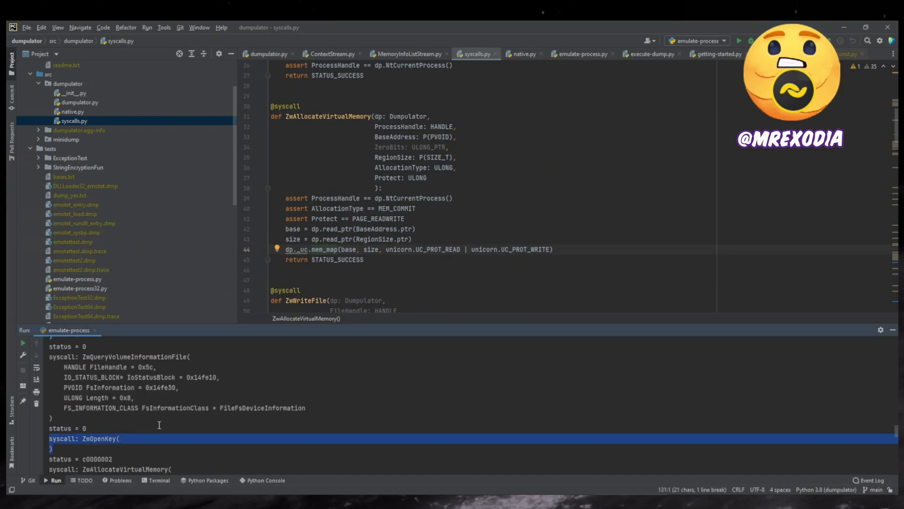
- Scroll through the ZwSetEvent, ZwTerminateProcess and ZwDisplayString handlers after the finished emulation
click(196, 396)
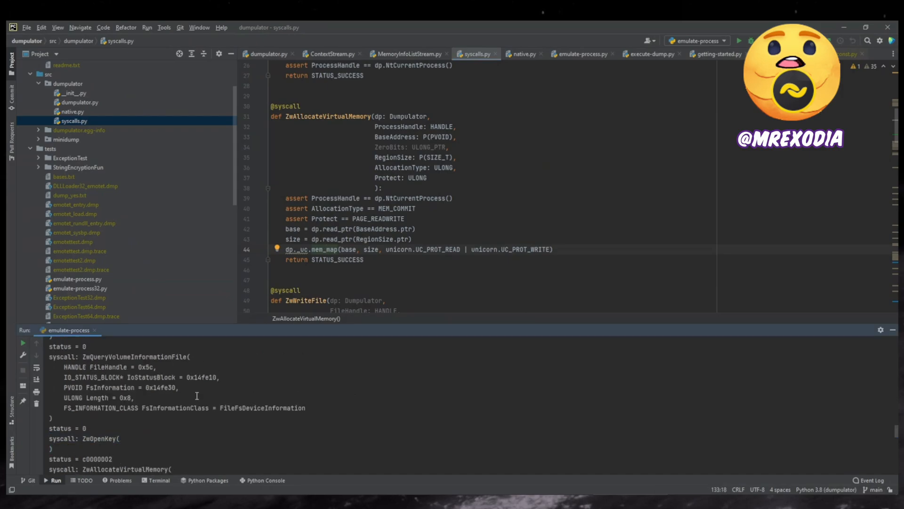
mouse_move(492, 372)
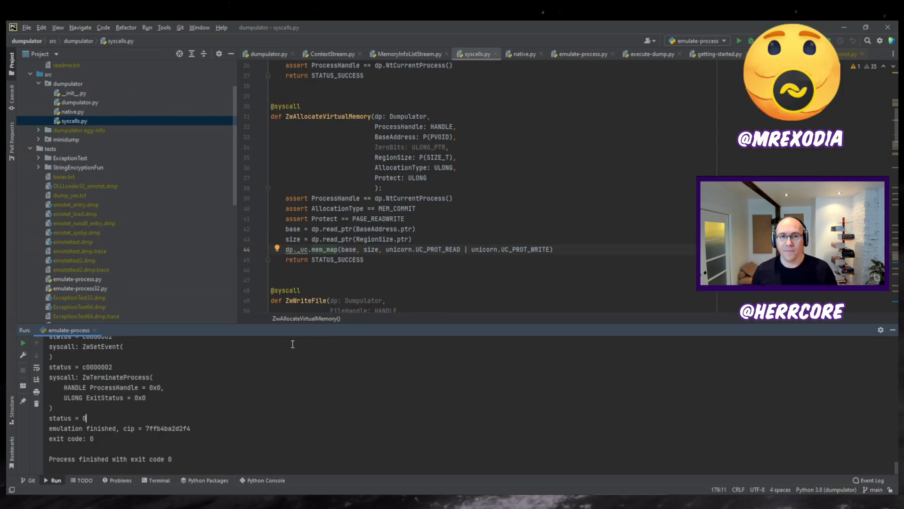
mouse_move(537, 186)
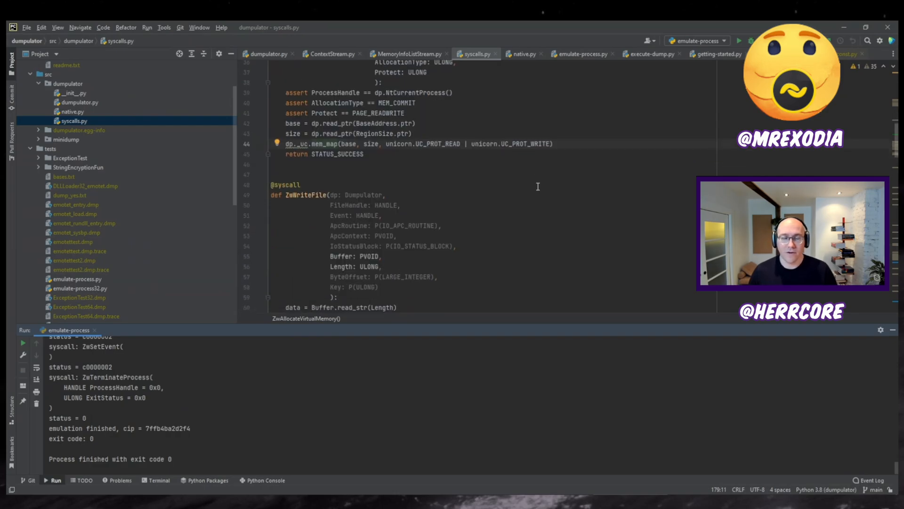
scroll(down, 3)
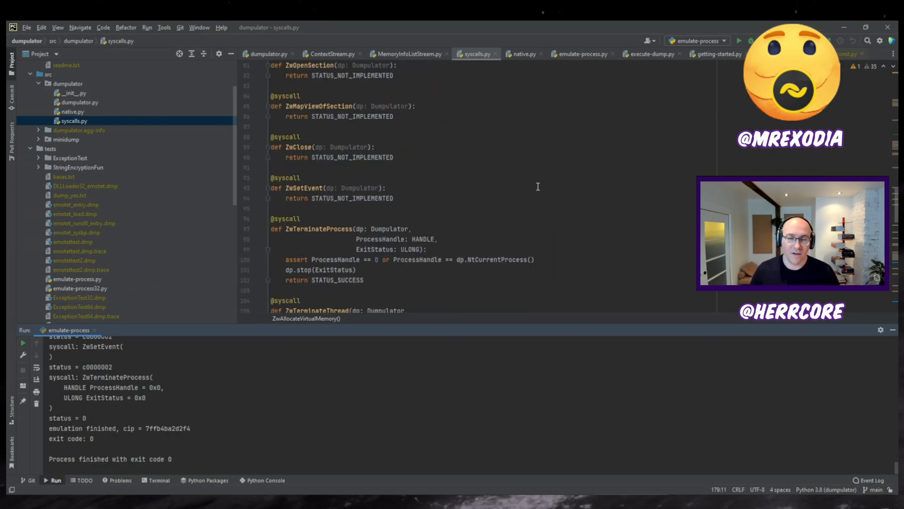
scroll(down, 3)
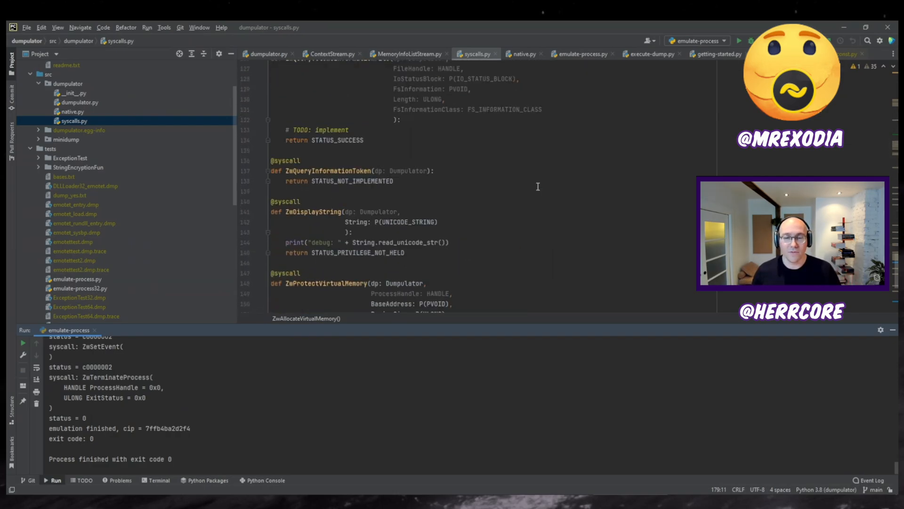
scroll(down, 3)
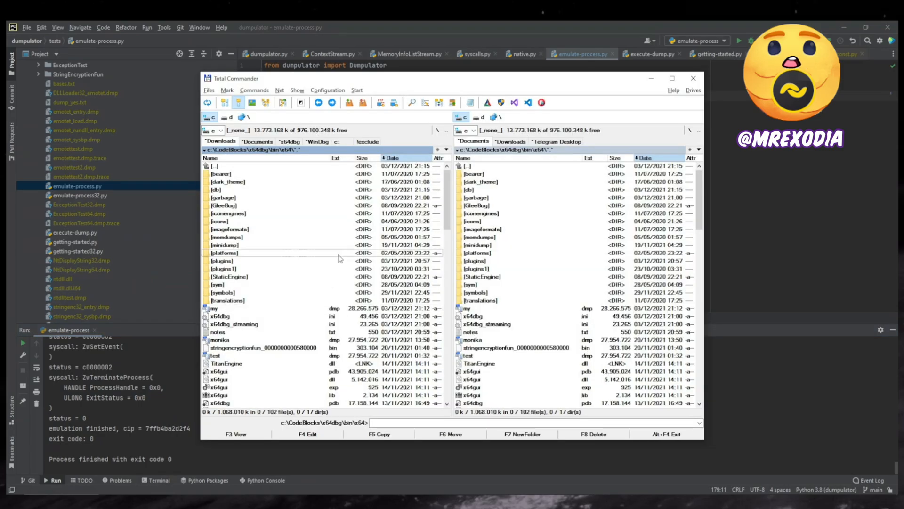
- Open the StringEncryptionFun_x64.dmp.trace file from C:\CodeBlocks\x64dbg\bin\x64
click(229, 117)
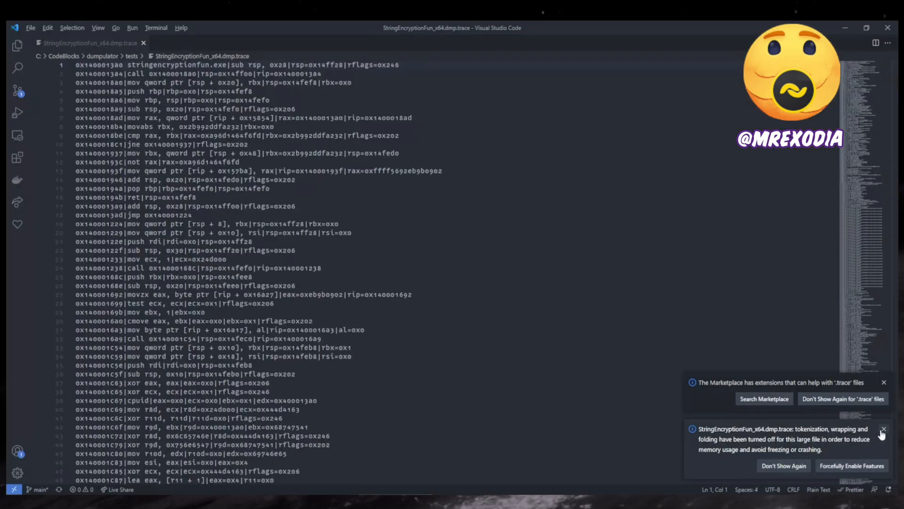
- Dismiss the large-file notice and scroll the trace to LoadLibraryExW and RtlInitUnicodeStringEx
click(884, 429)
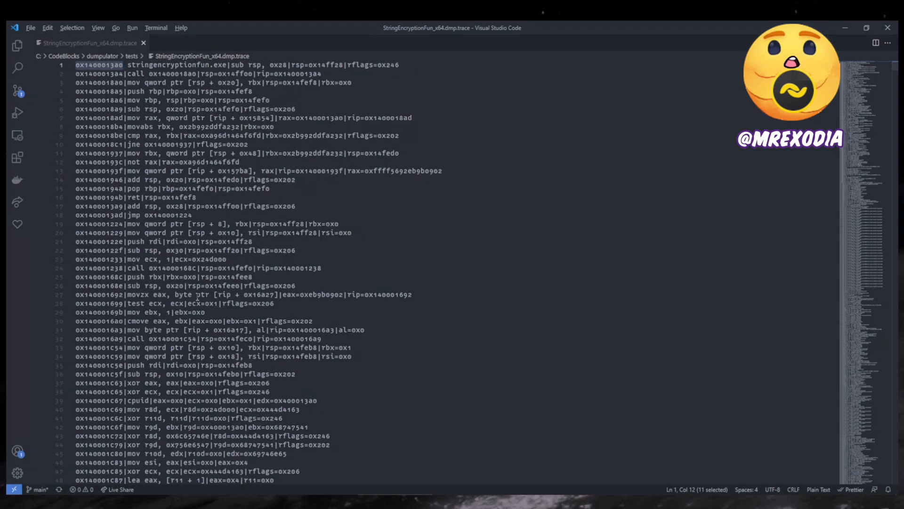
scroll(down, 3)
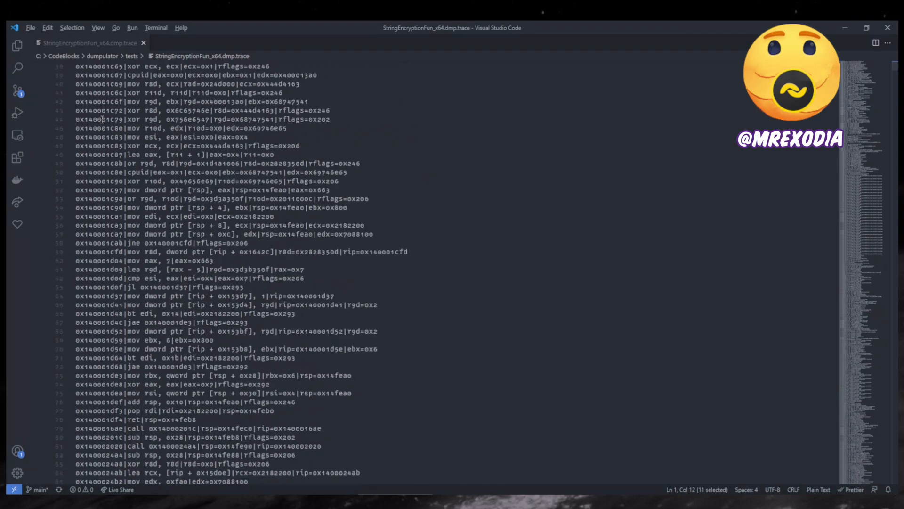
scroll(up, 3)
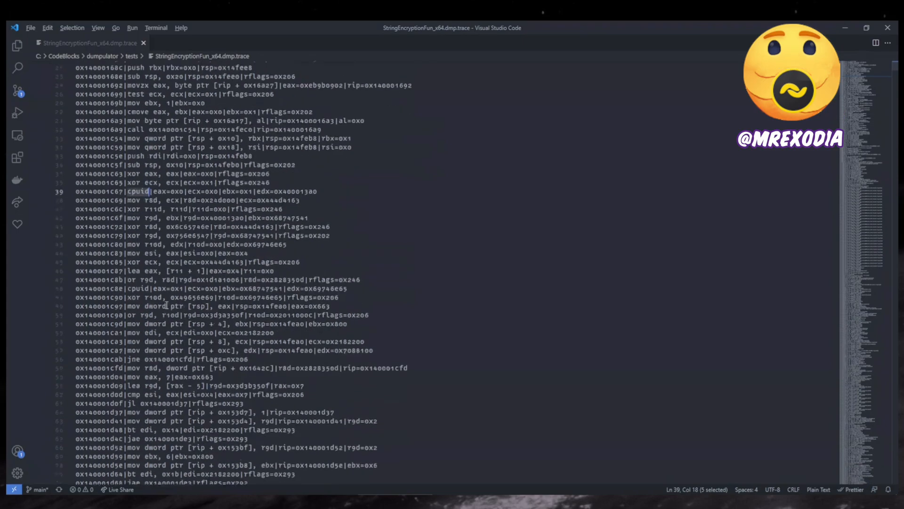
scroll(down, 3)
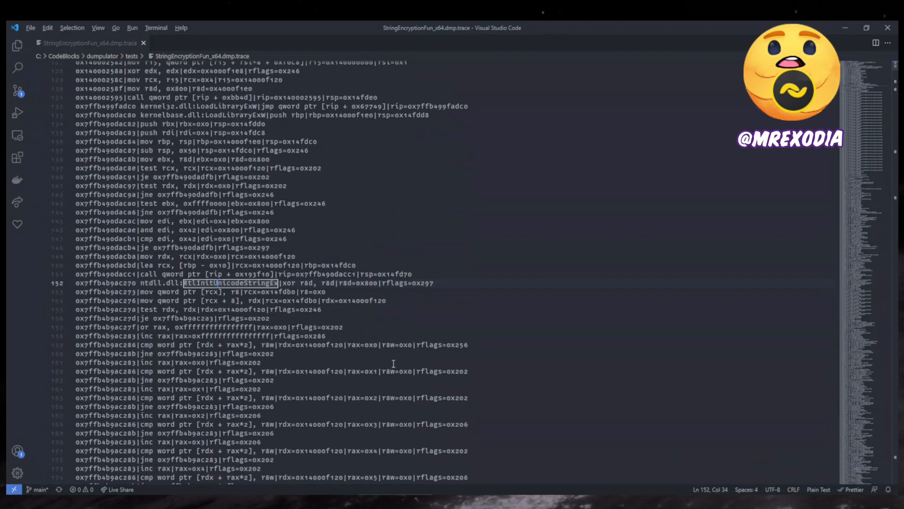
mouse_move(478, 311)
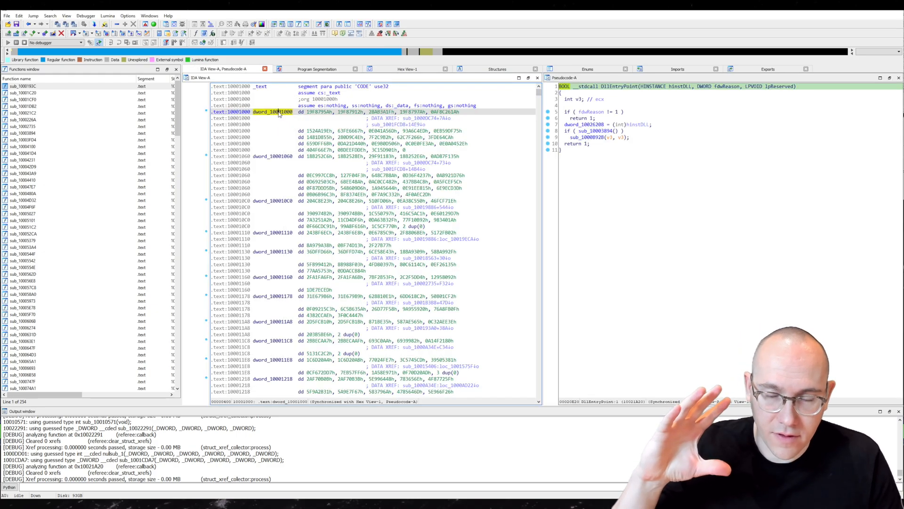
- Jump to the code referencing dword_10001000 through its xref to operand
right_click(271, 111)
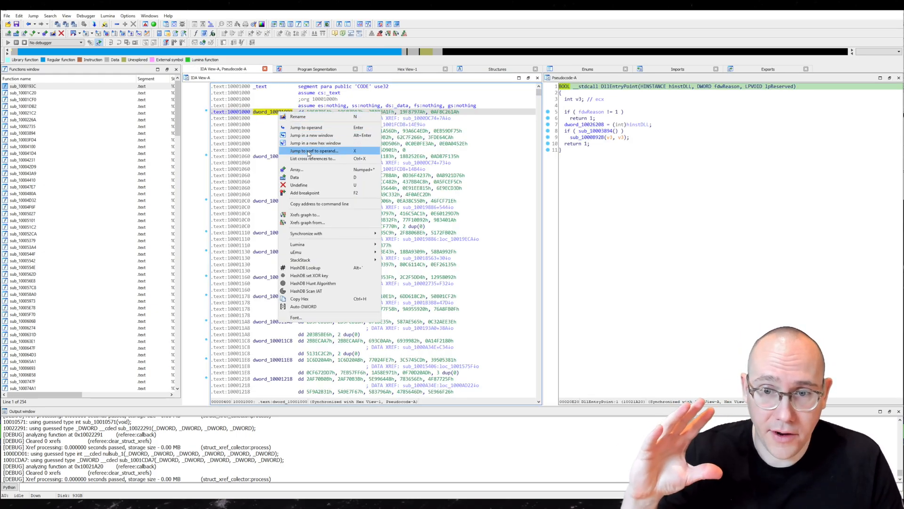
click(313, 159)
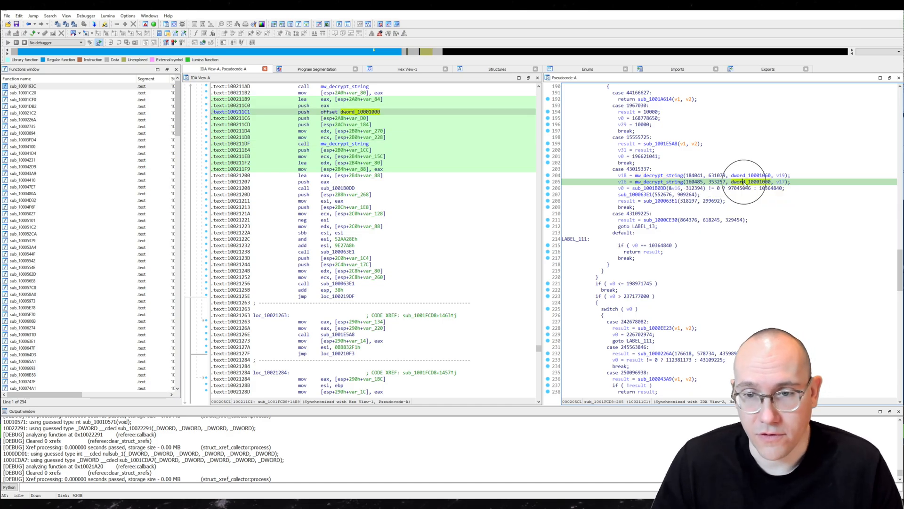
mouse_move(745, 182)
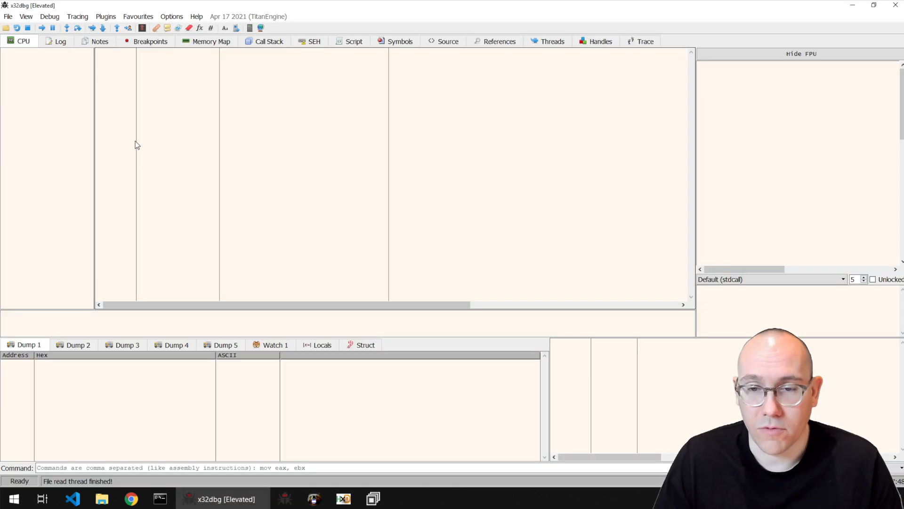
- Load emotet.bin, run it to the entry point, and save a minidump with MiniDump
click(8, 16)
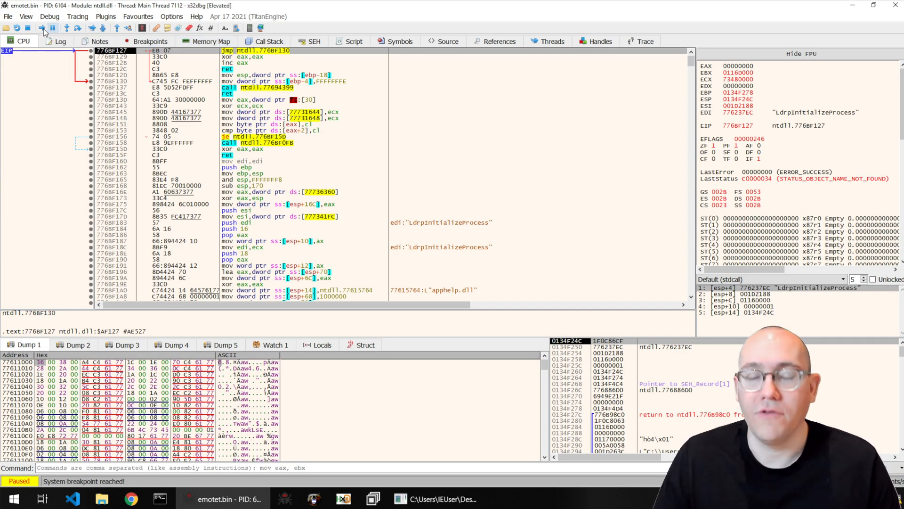
click(42, 28)
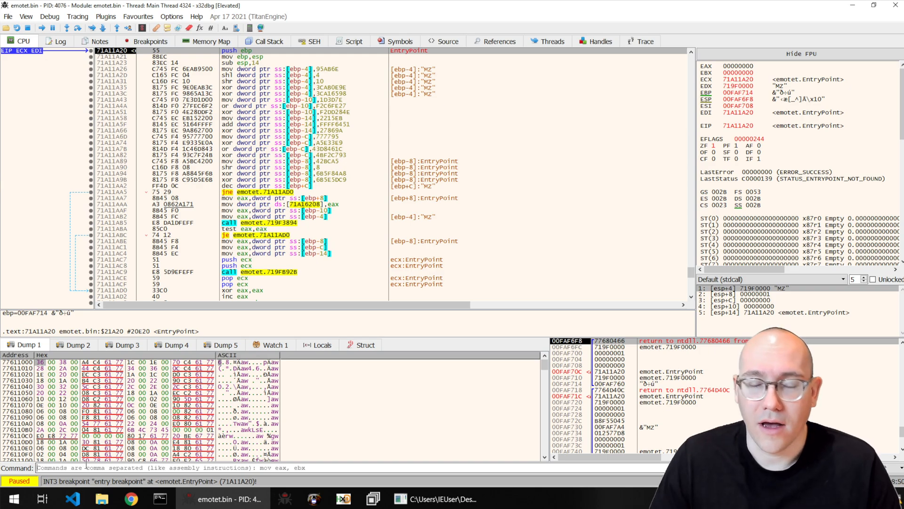
text(MiniDump)
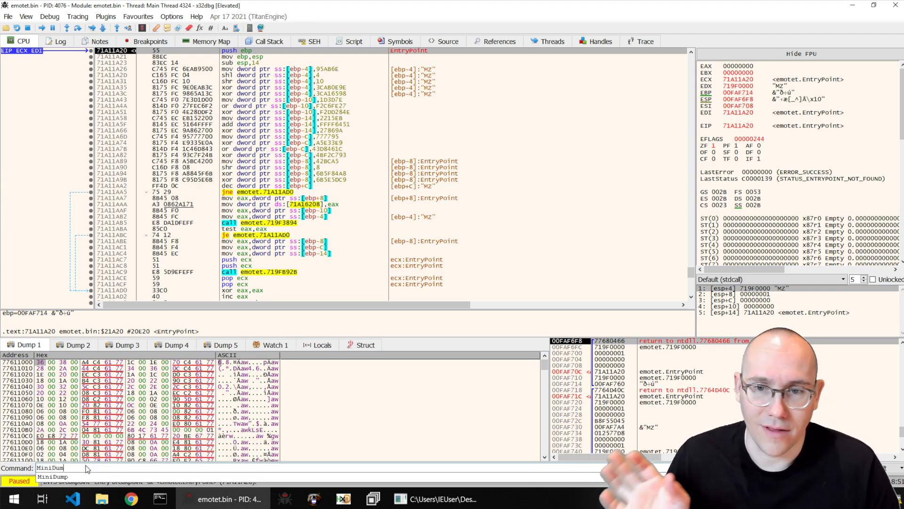
text(emotet.d)
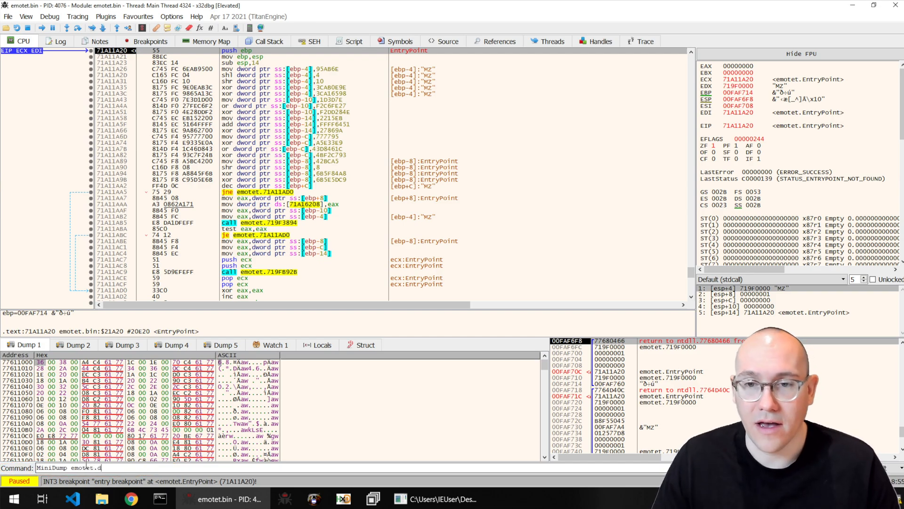
key(Return)
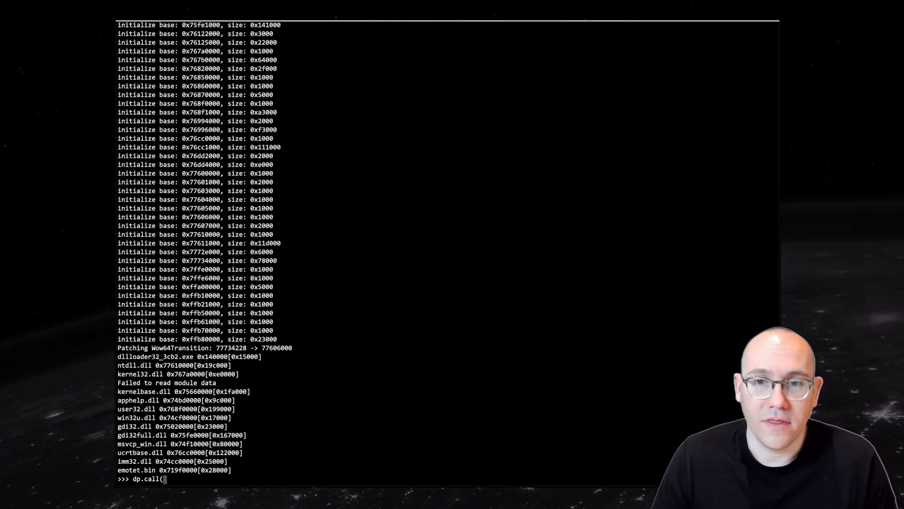
- Emulate dp.call(0x71a07af5, [0, 0x719f14f8]), read the decrypted string, then load another Emotet sample as PE
text(0x71a0)
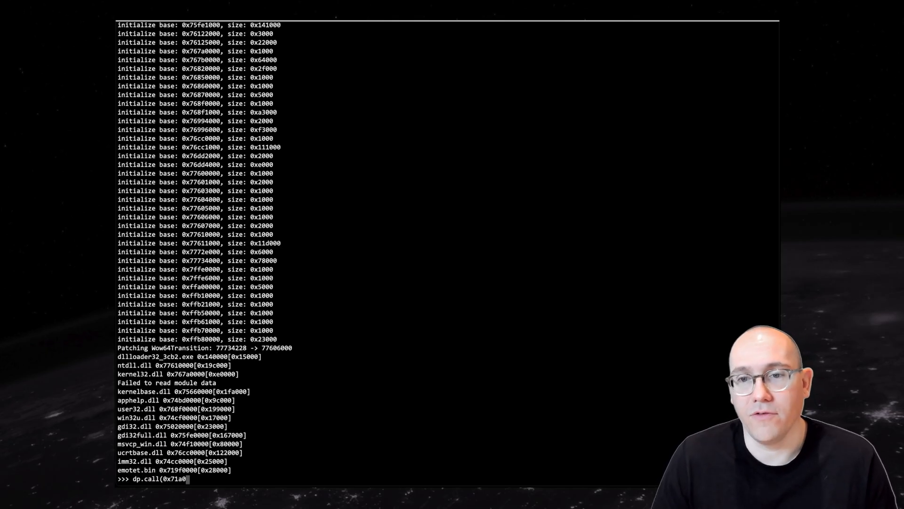
text(7af5, [0, 0x719f)
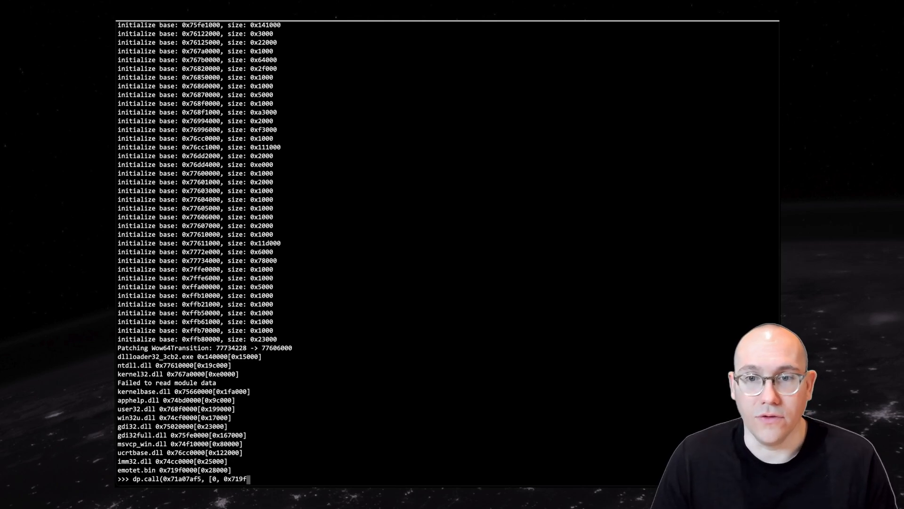
text(14f8]))
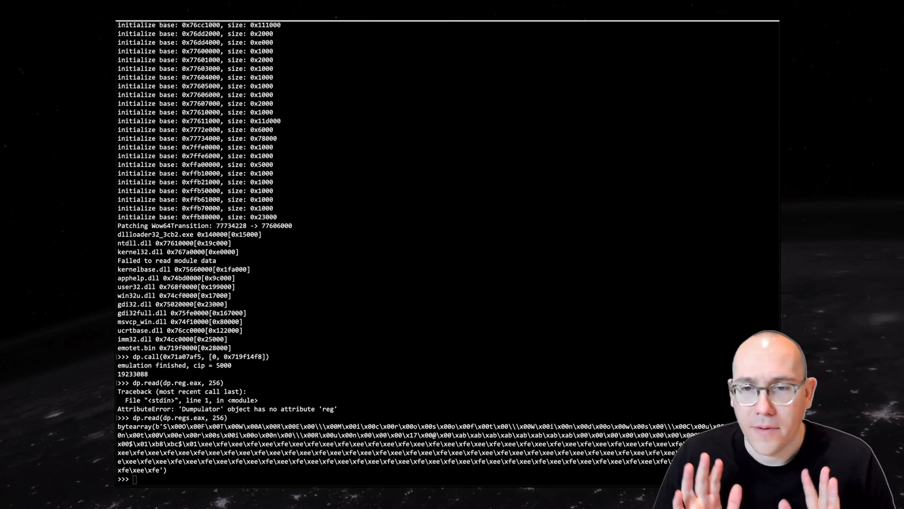
text(dp.read(dp.regs.eax,256).split(b'\x00\x00')[0].replace(b'\x00',b''))
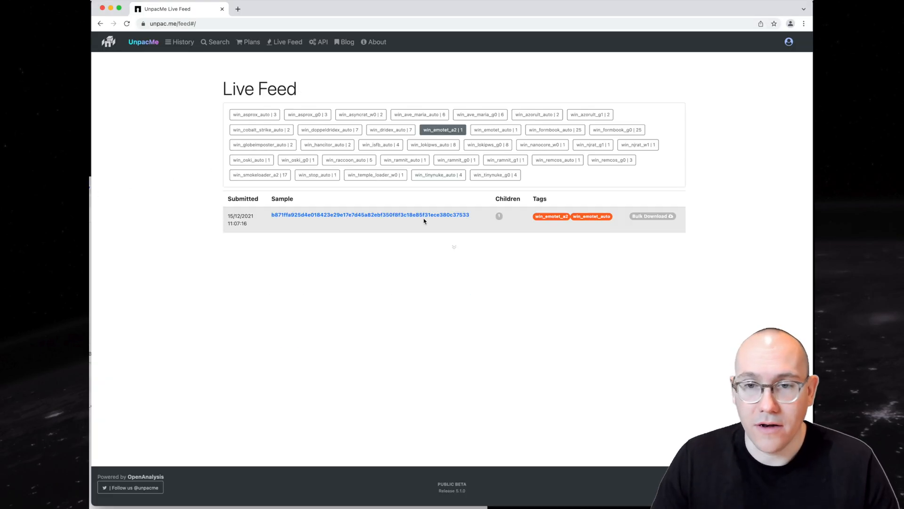
click(370, 215)
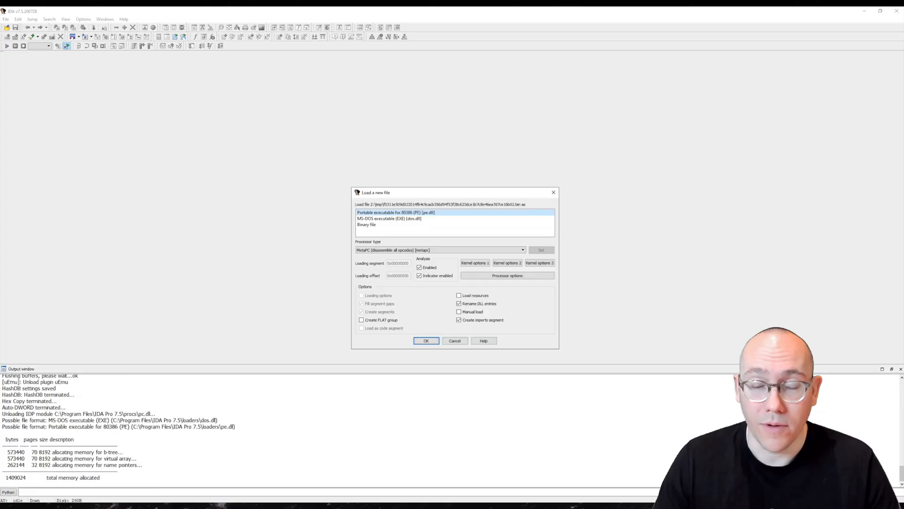
click(425, 340)
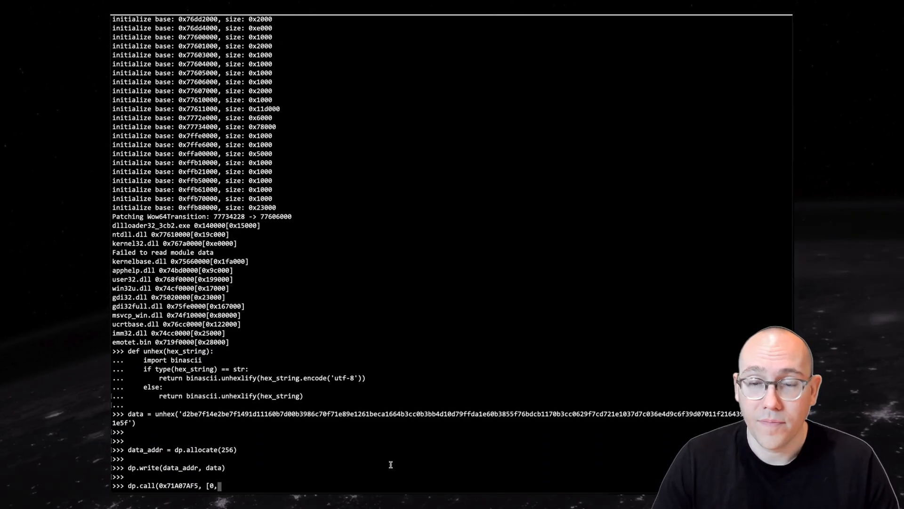
- Enter data_addr as the buffer argument for the decryption call
text(data_addr)
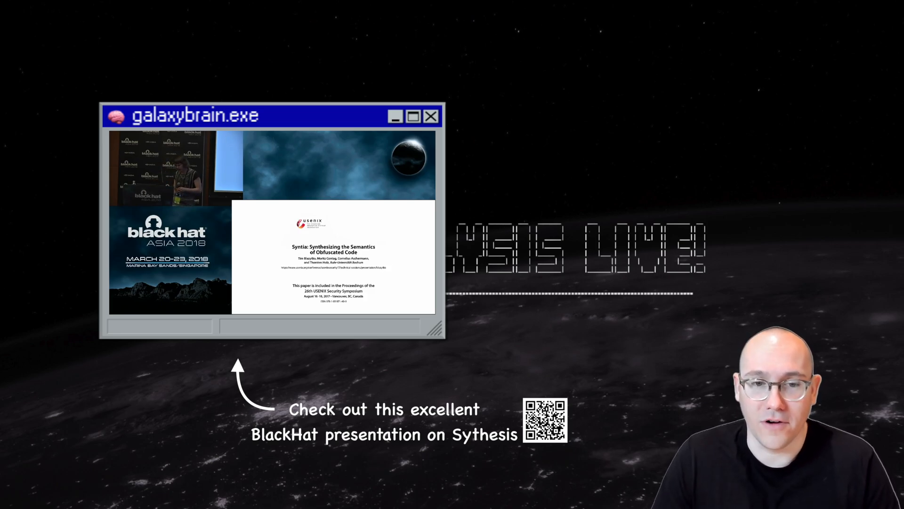
click(431, 116)
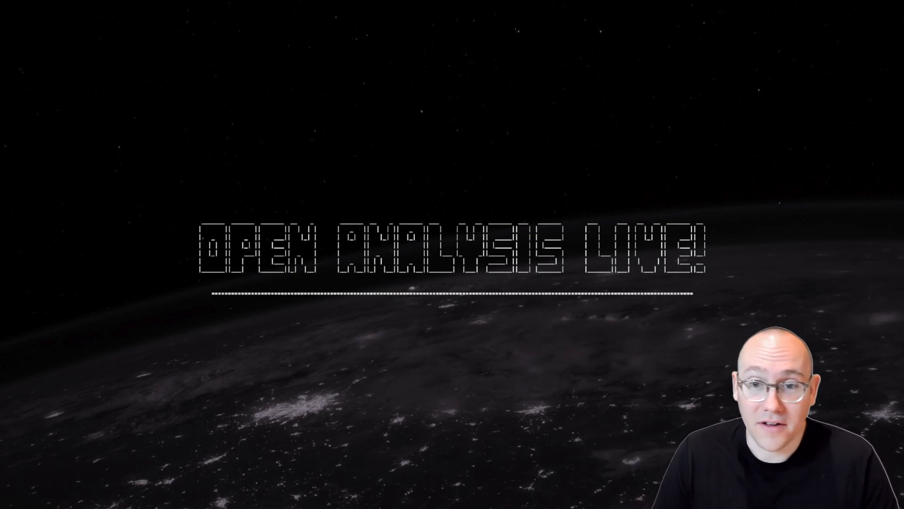